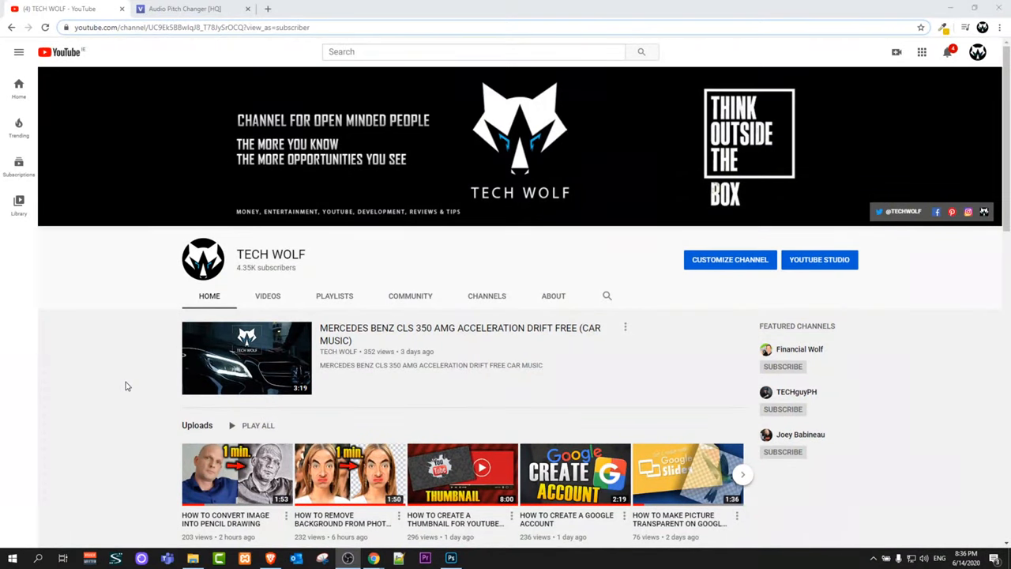
Upload the KEVIN FLY 'One More Thing' mp3 from Downloads into the Vocal Remover
scroll("down", 3)
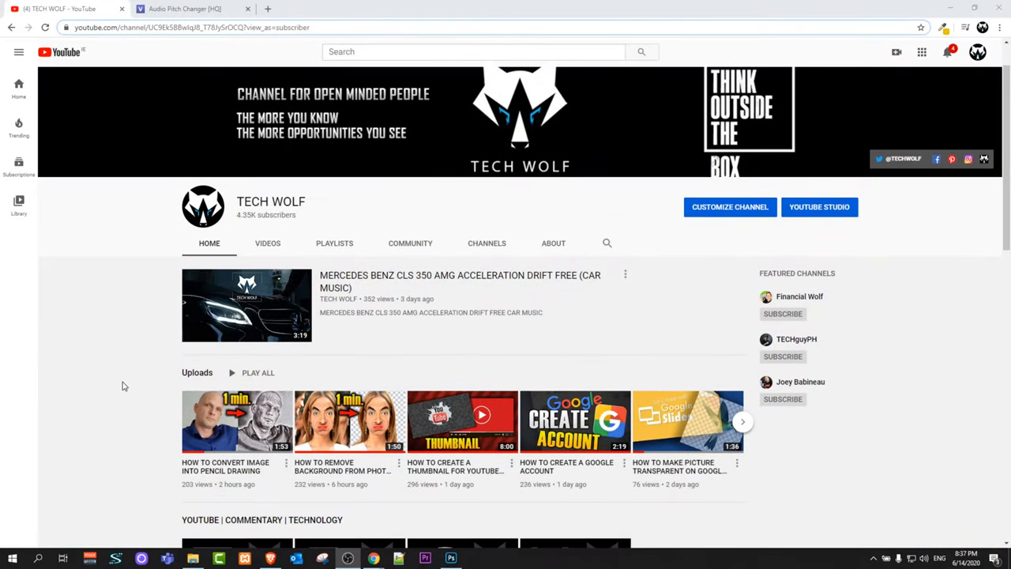
scroll("down", 3)
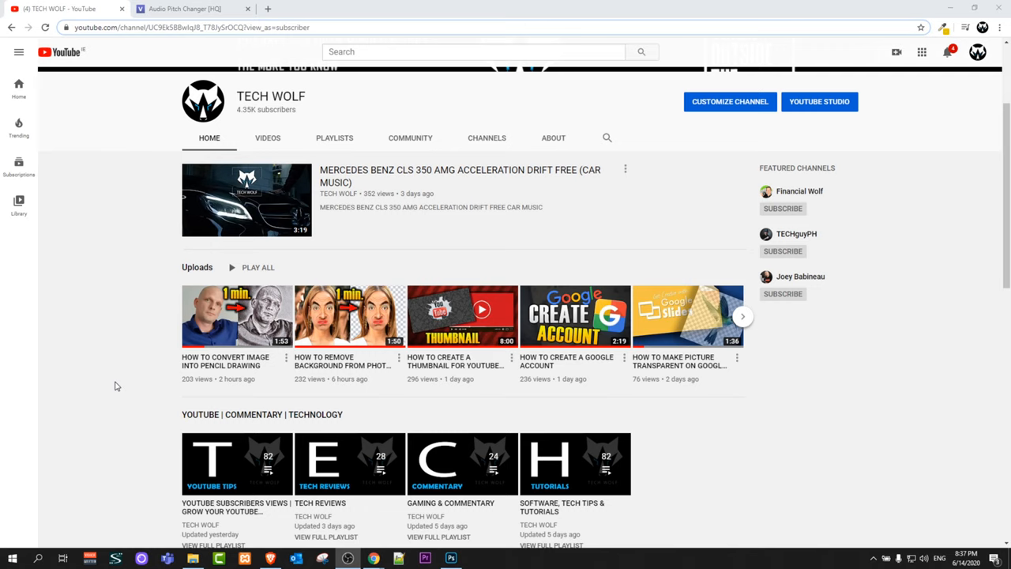
scroll("up", 3)
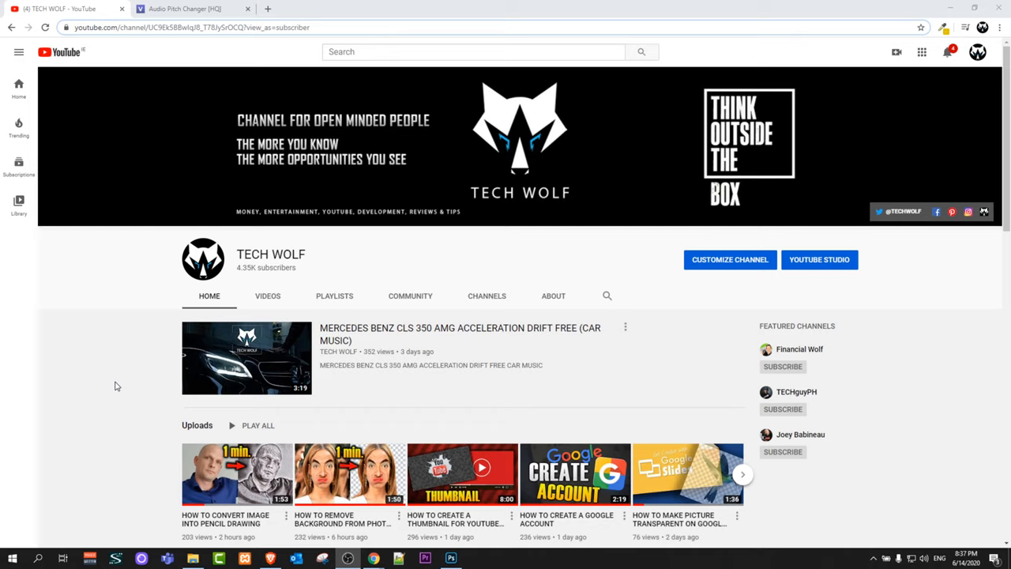
mouse_move(122, 286)
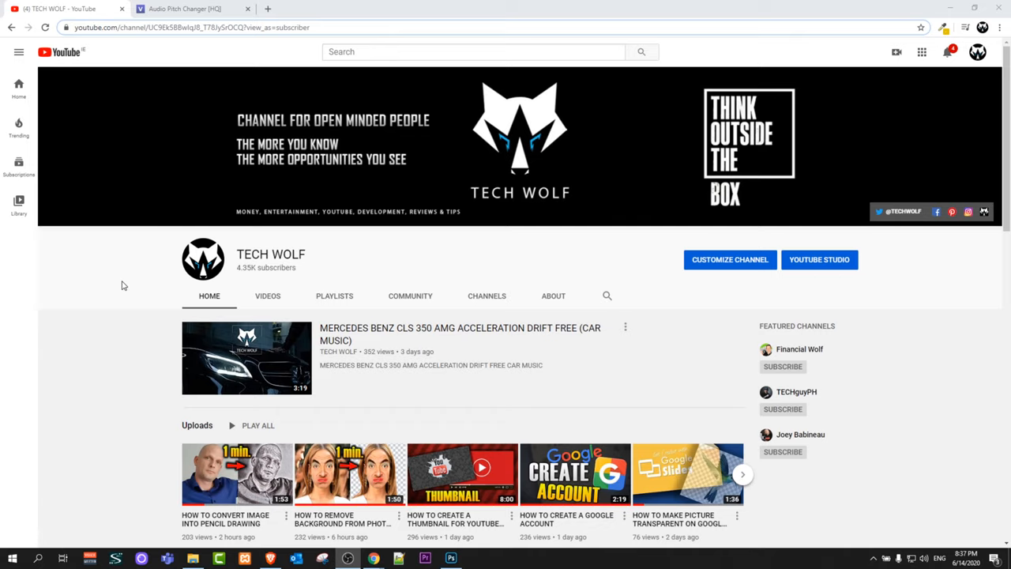
left_click(183, 9)
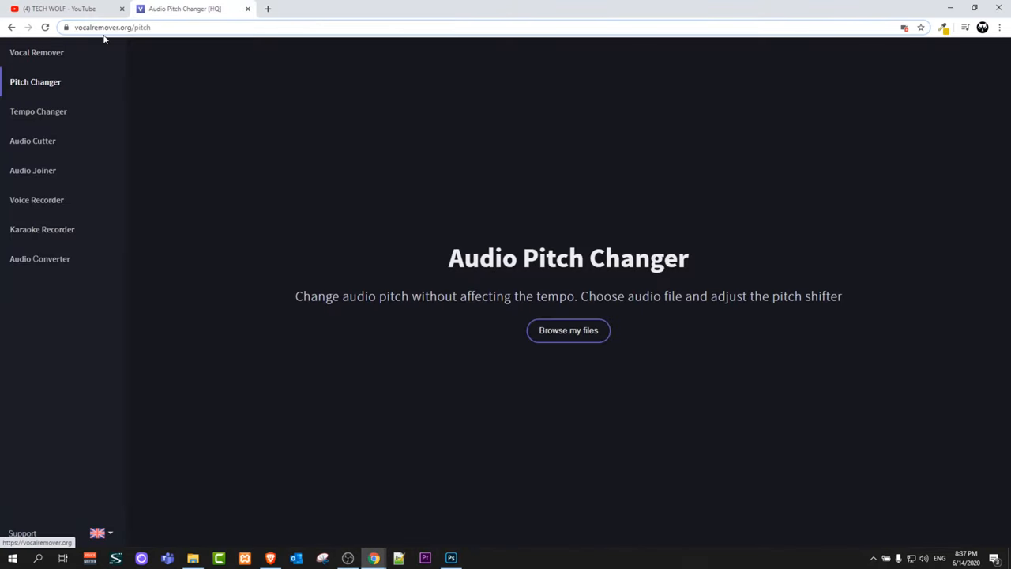
left_click(36, 52)
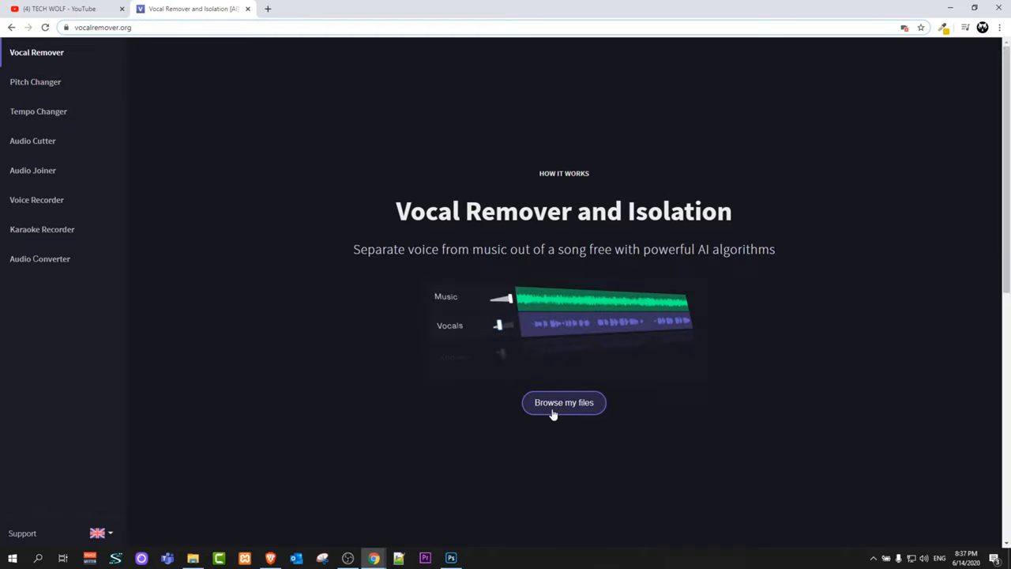
left_click(564, 402)
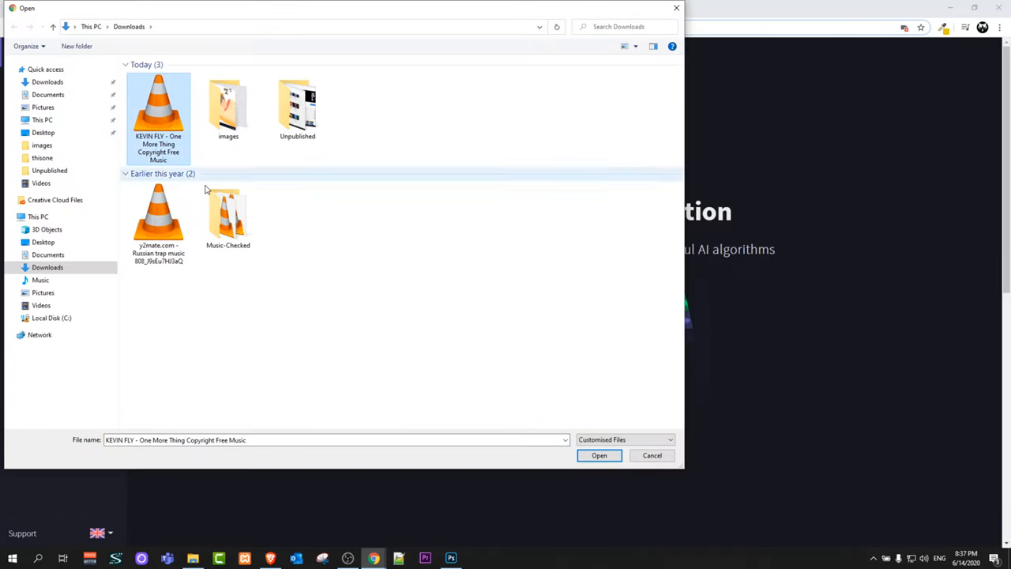
left_click(599, 455)
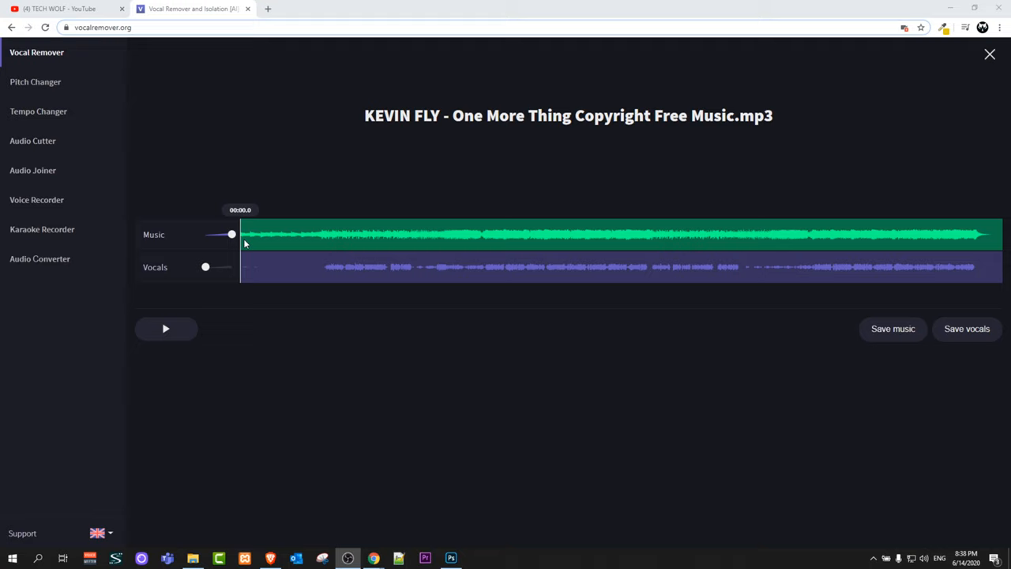
mouse_move(719, 247)
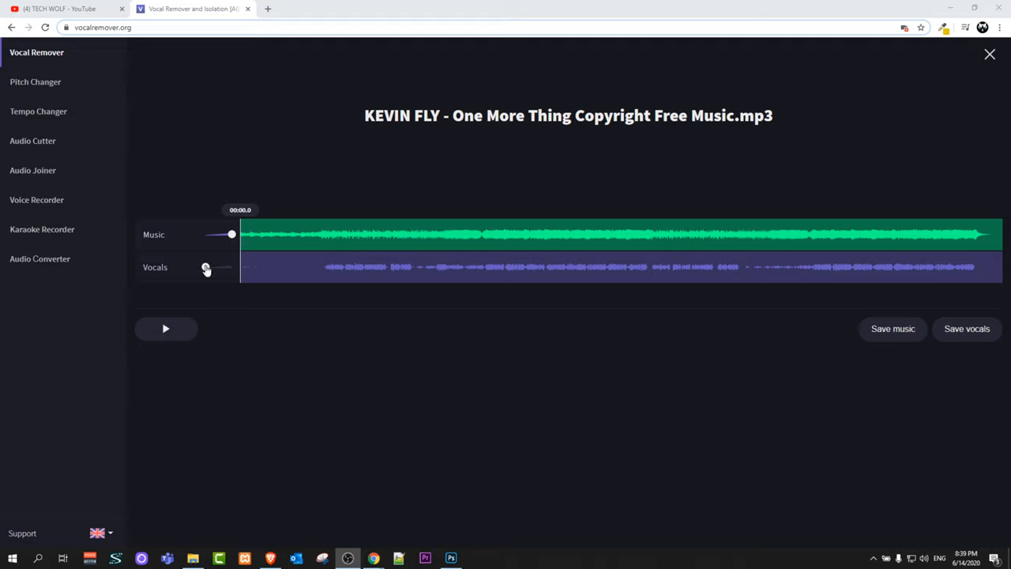
Play the split track while toggling the Vocals slider, ending with vocals at zero
left_click_drag(206, 267, 232, 267)
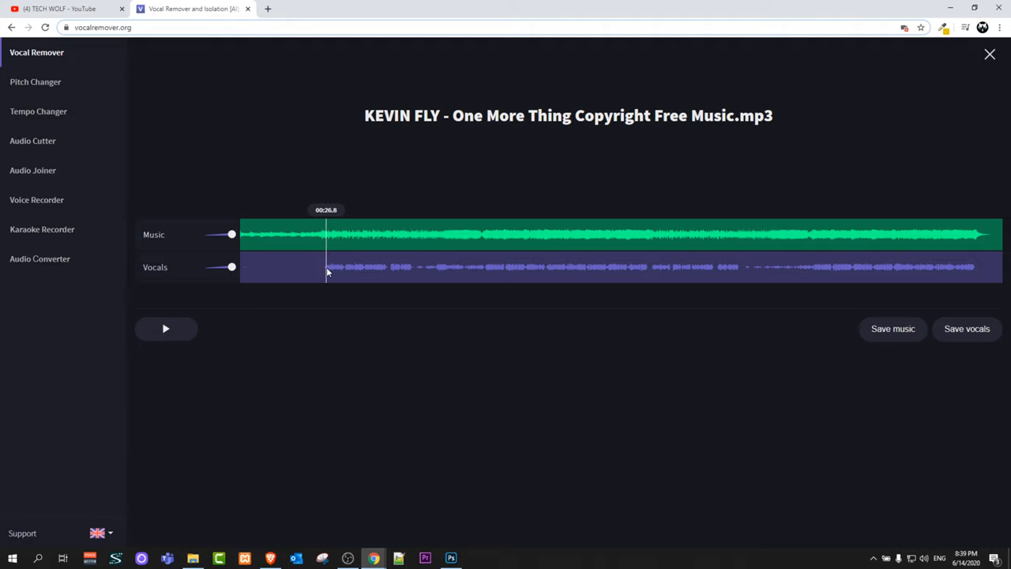
mouse_move(166, 329)
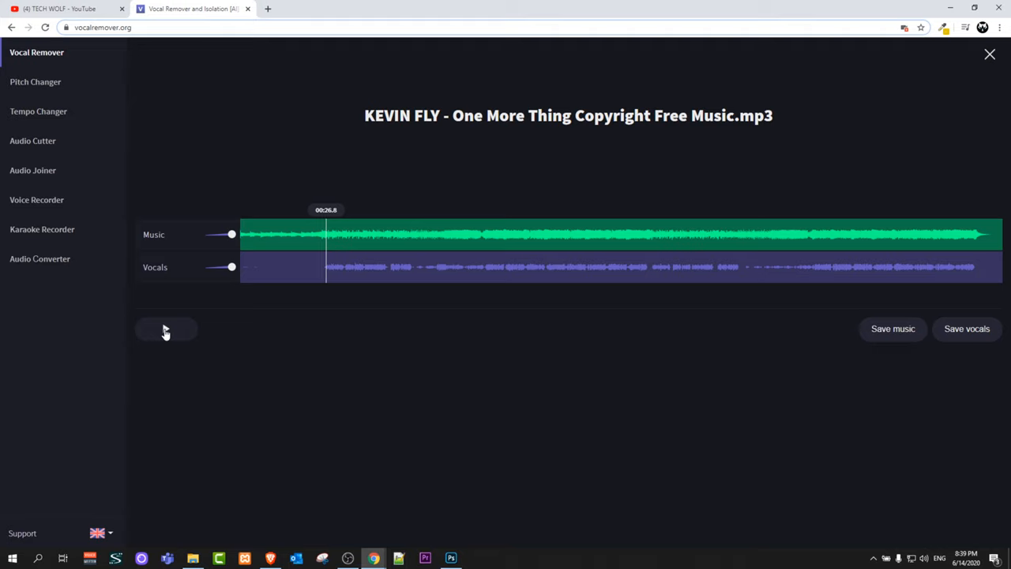
left_click(166, 330)
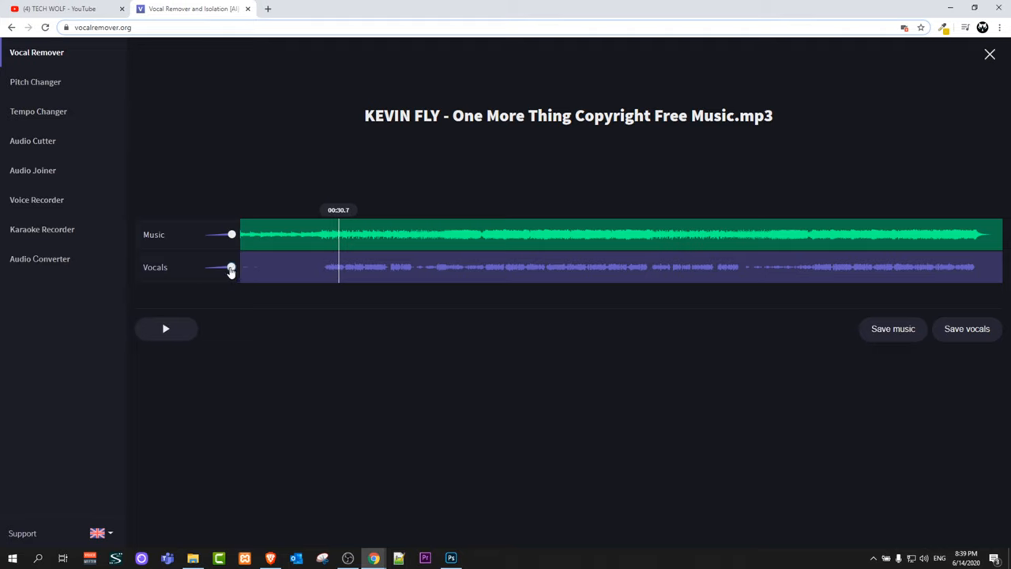
left_click(166, 329)
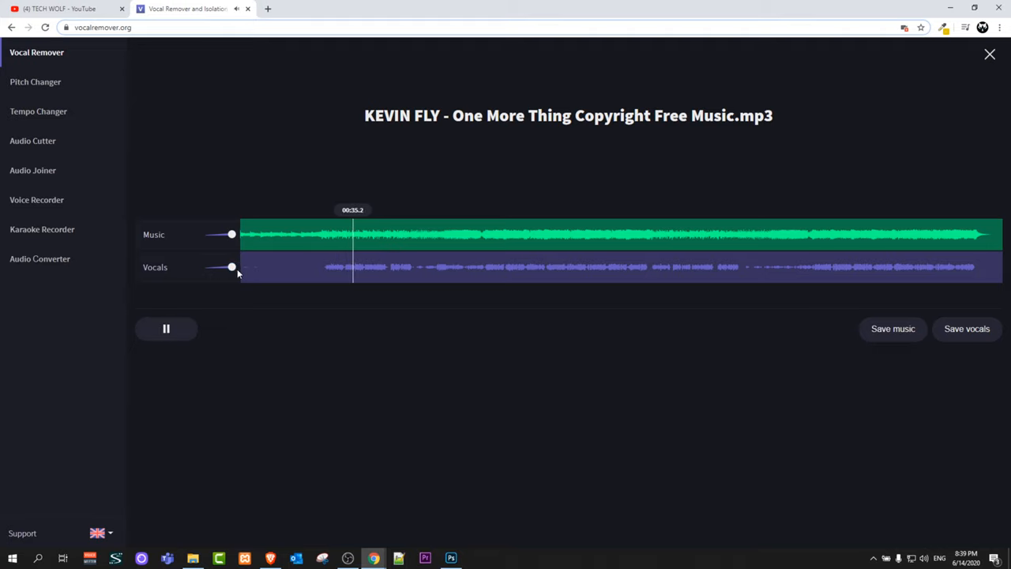
left_click_drag(231, 267, 206, 267)
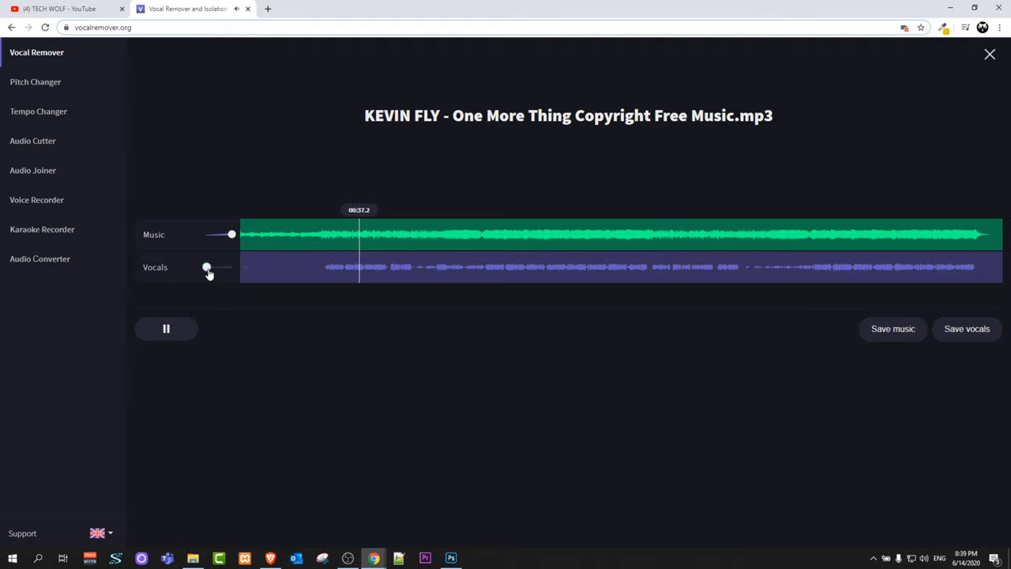
left_click_drag(206, 267, 231, 267)
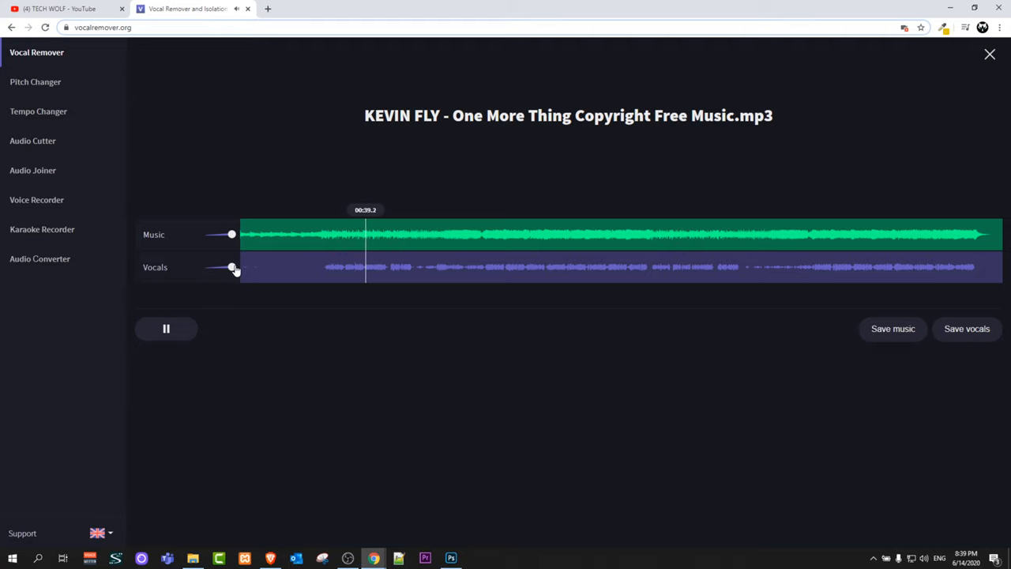
left_click_drag(232, 266, 206, 266)
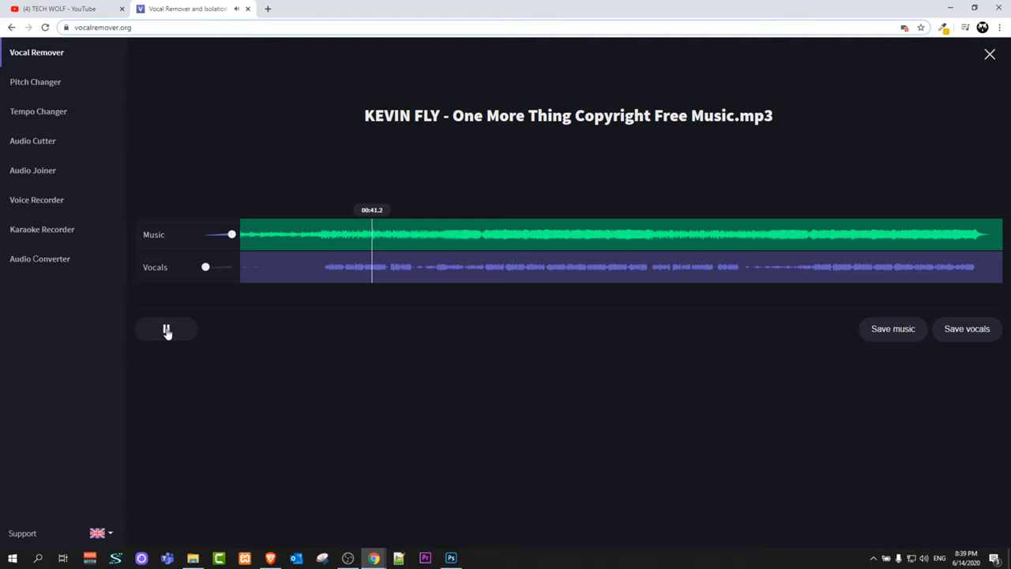
Pause playback and drag the Music slider down to zero
left_click(166, 328)
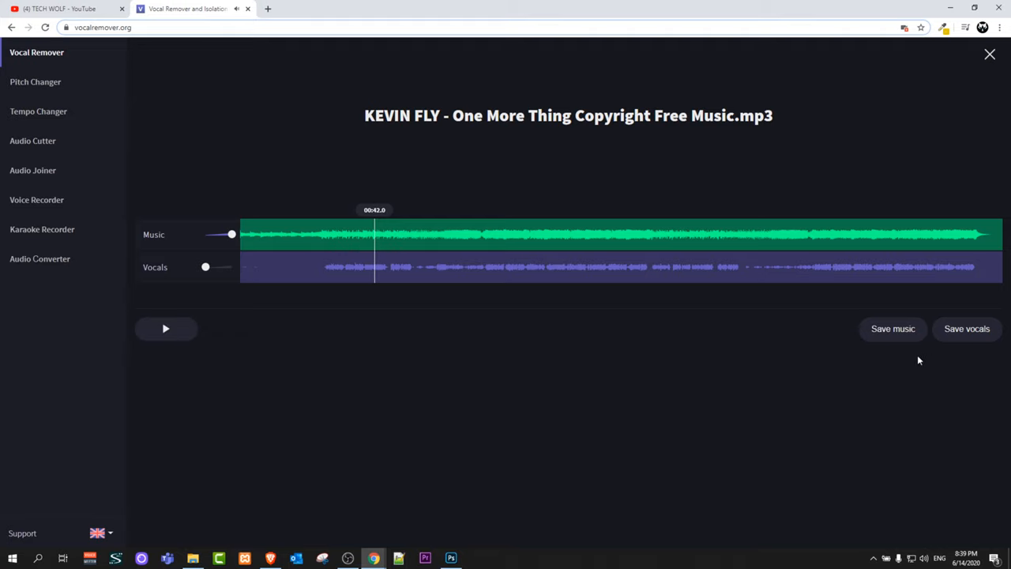
mouse_move(893, 329)
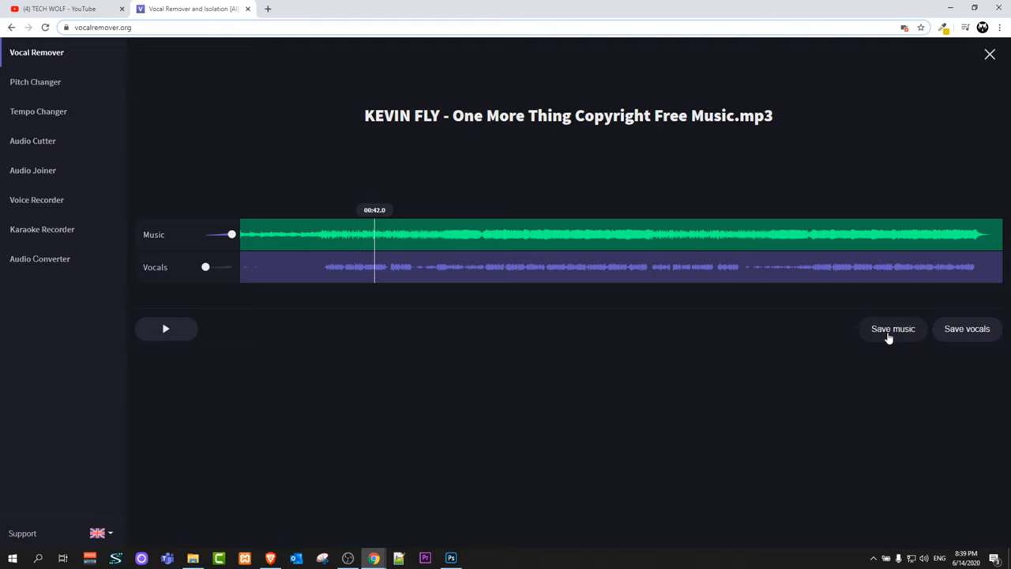
mouse_move(967, 329)
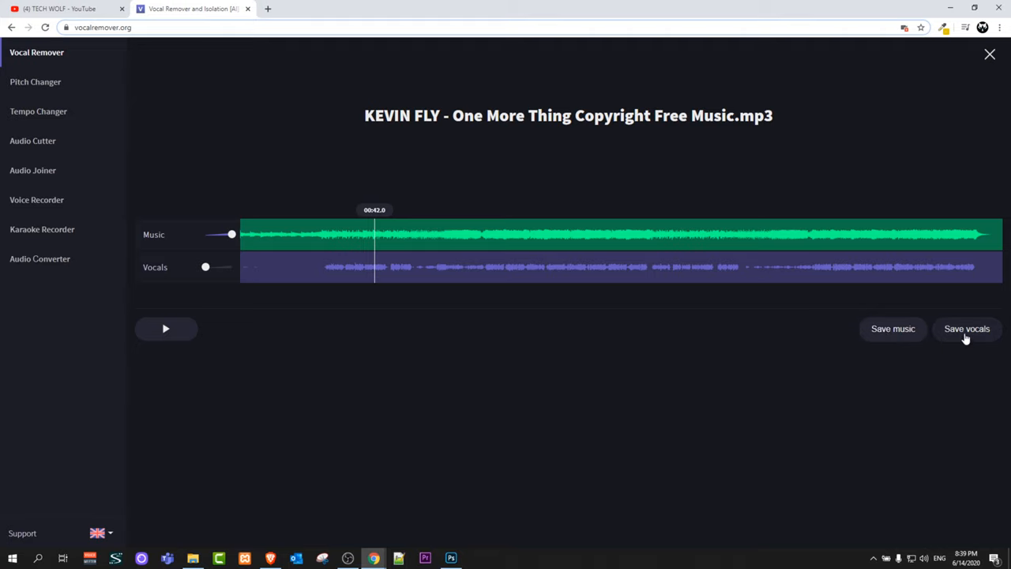
mouse_move(726, 282)
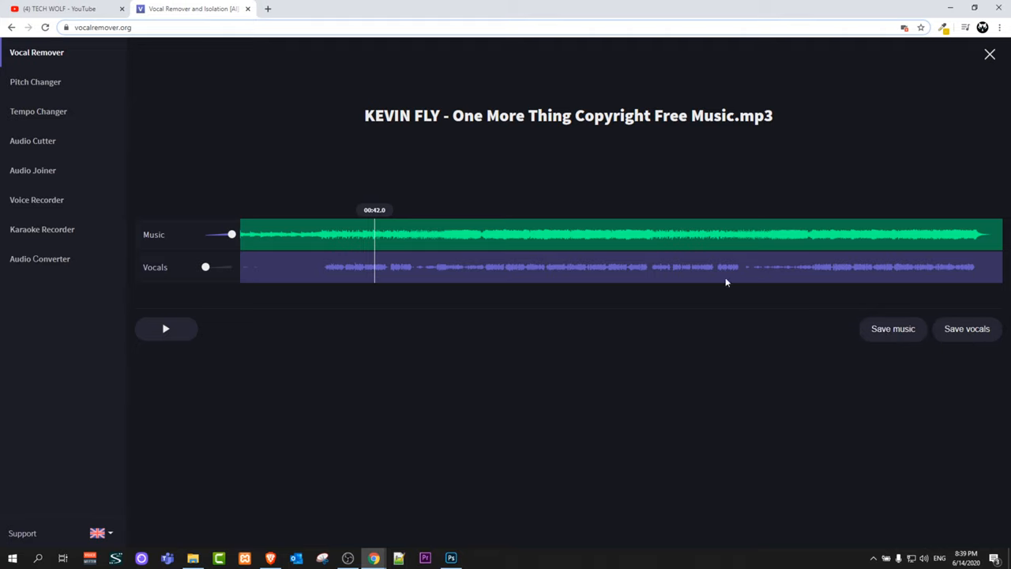
left_click_drag(231, 234, 205, 233)
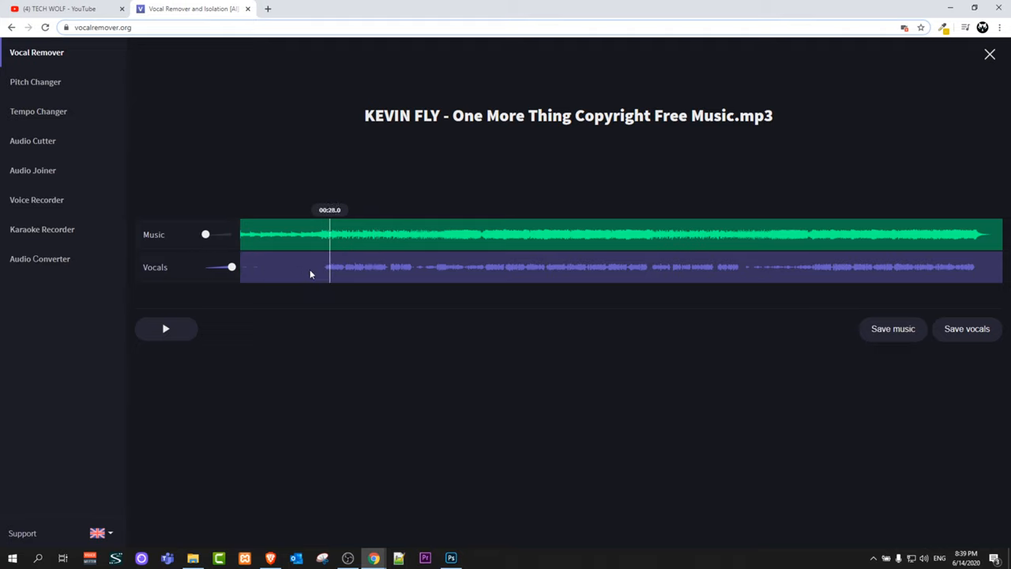
Play the vocals-only preview, then pause it at 34 seconds
left_click(166, 329)
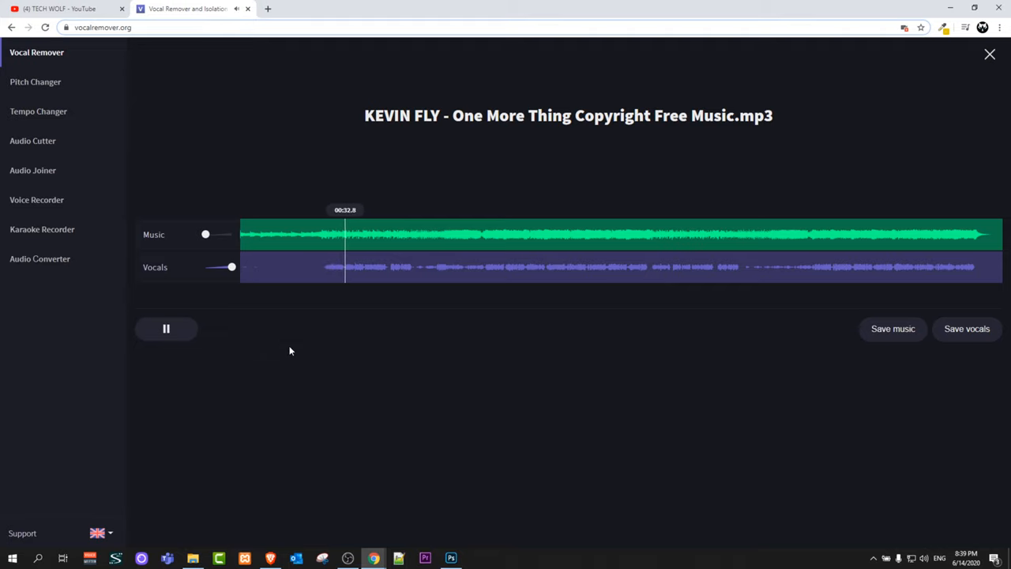
left_click(166, 328)
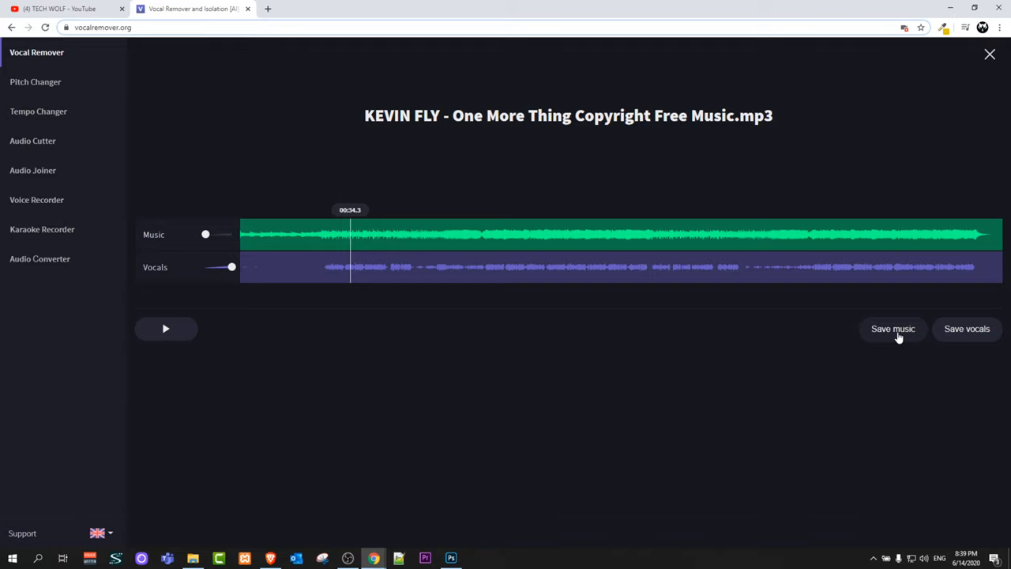
Save the KEVIN FLY music track and vocals track as two mp3 downloads
left_click(893, 328)
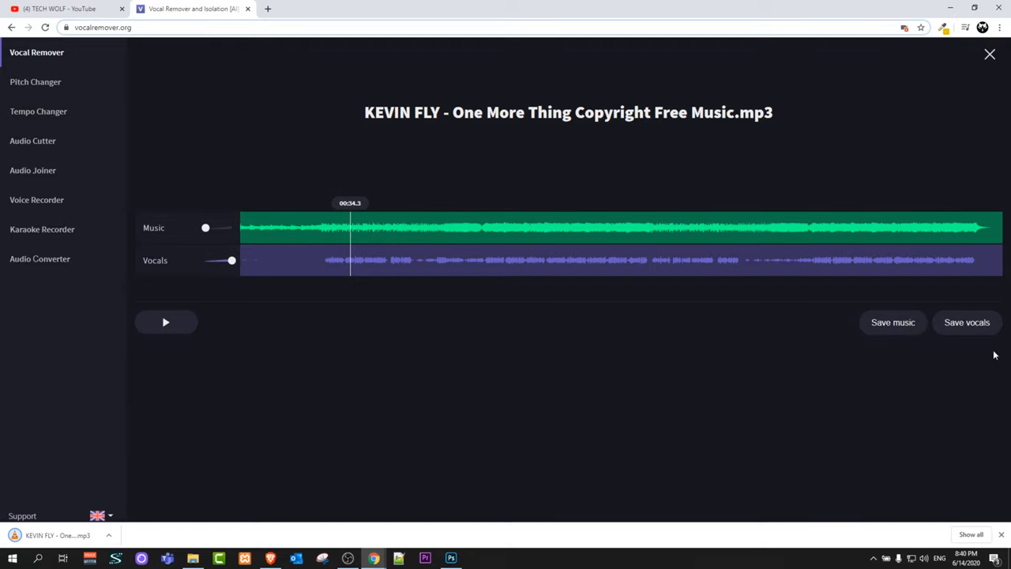
left_click(967, 323)
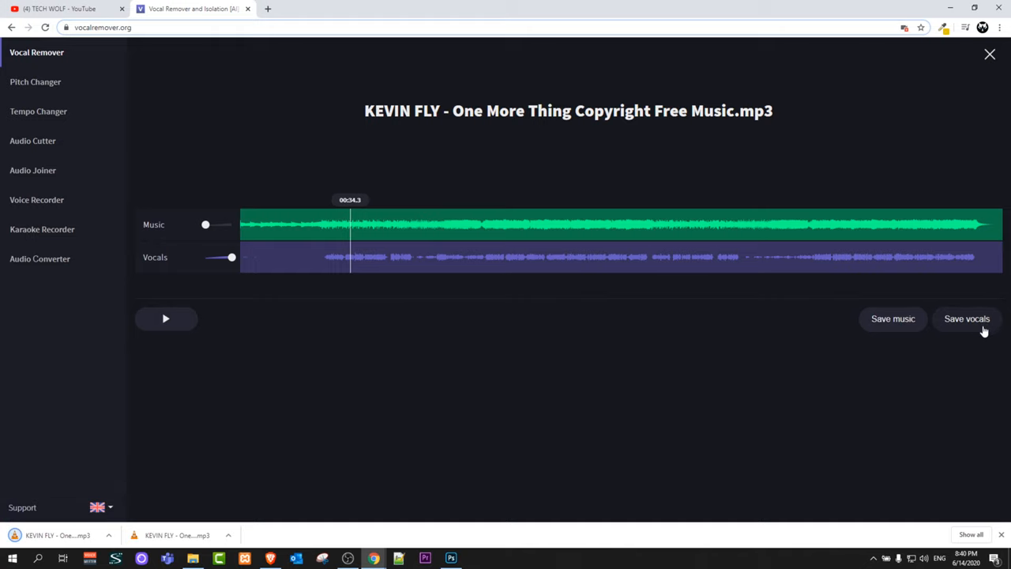
mouse_move(171, 477)
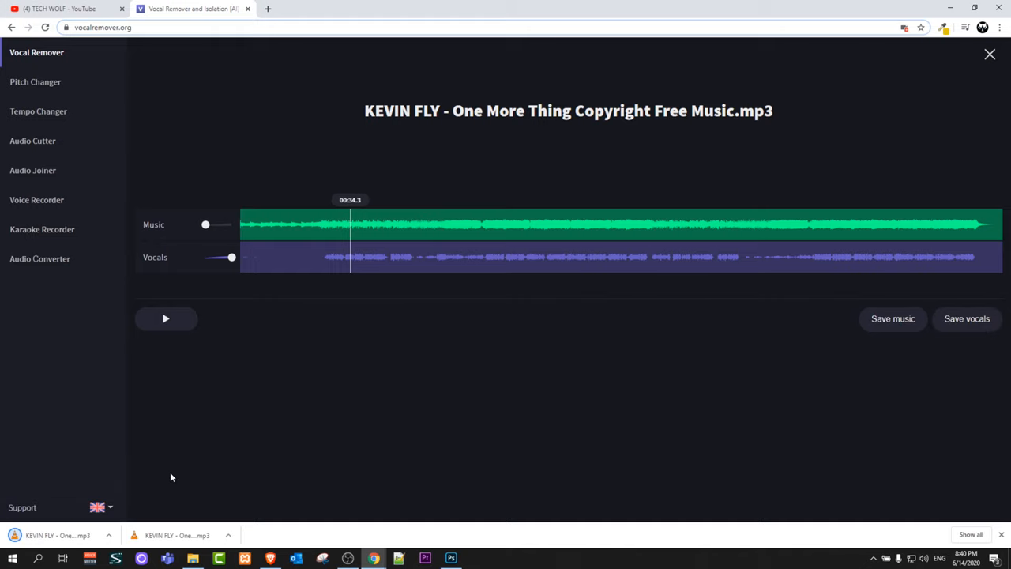
mouse_move(211, 475)
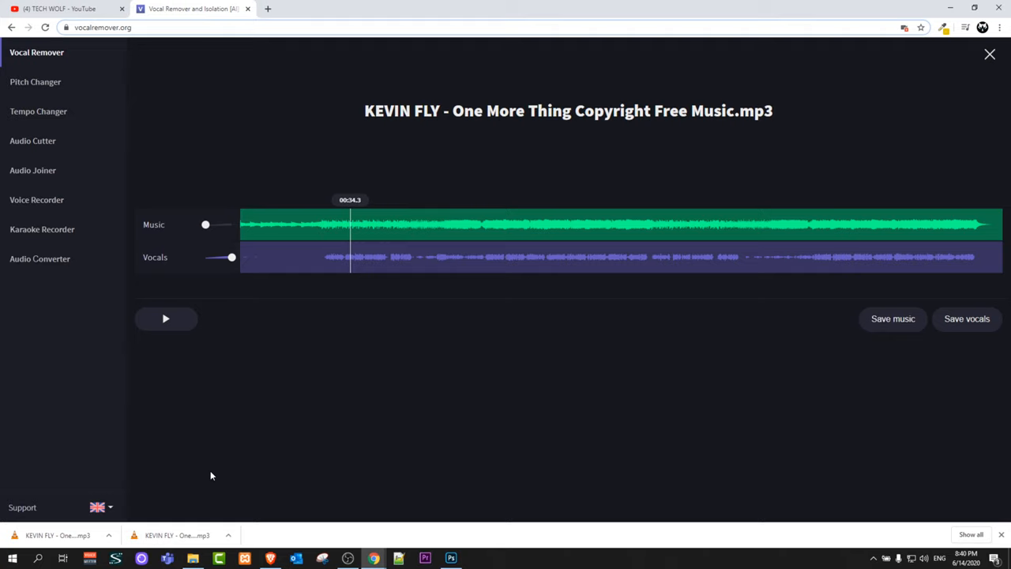
mouse_move(144, 461)
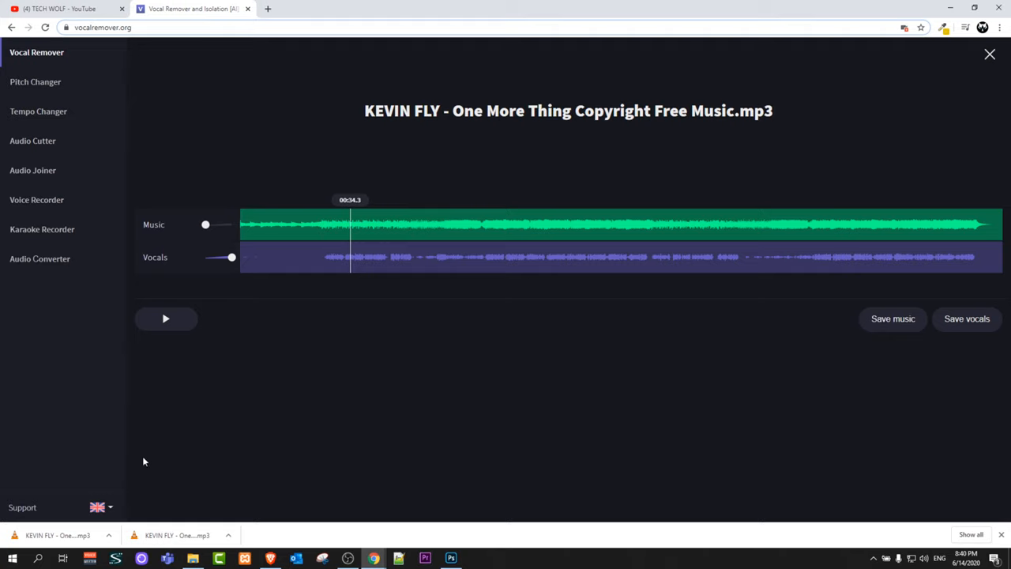